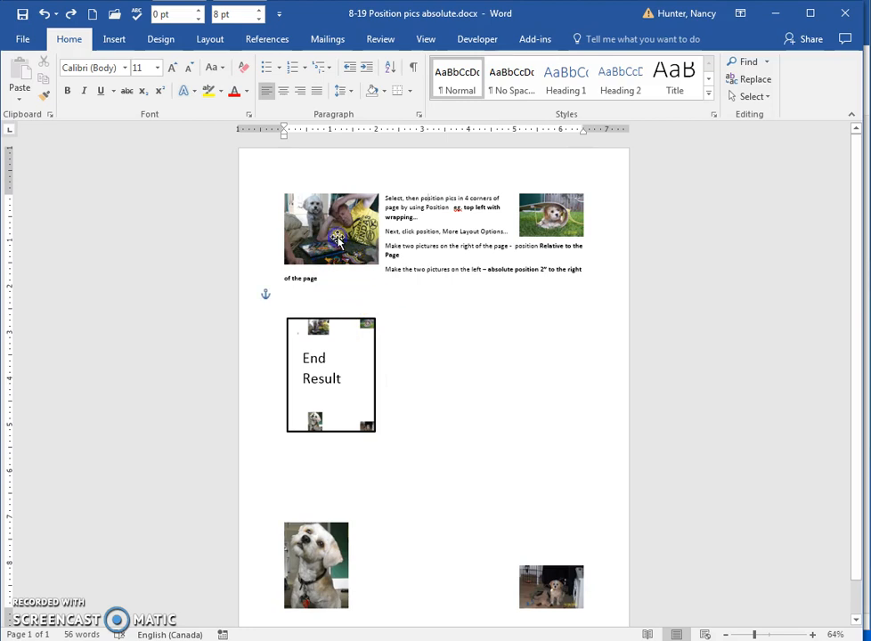
# Step: Place the dog-and-child photo at top left with square text wrapping
pyautogui.click(330, 228)
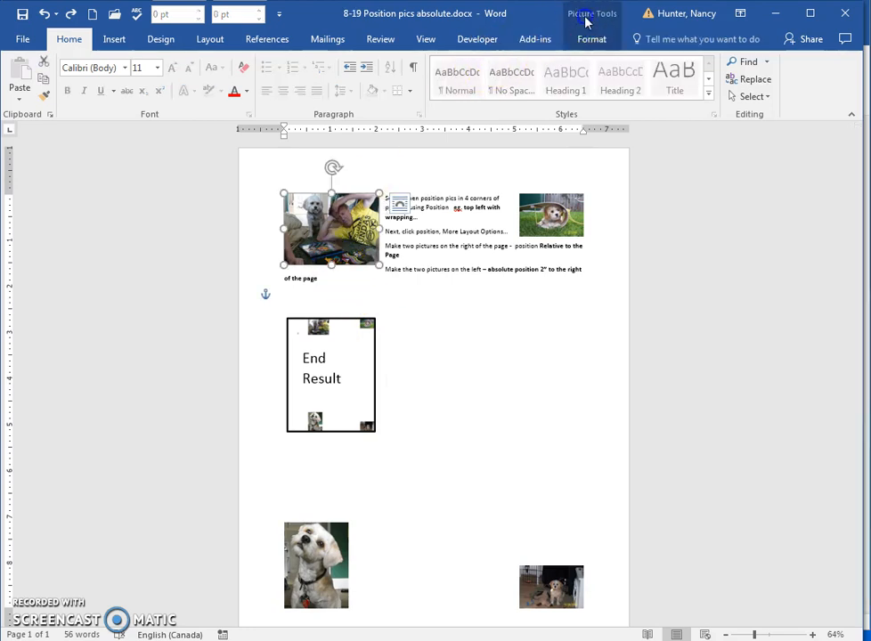
pyautogui.click(533, 61)
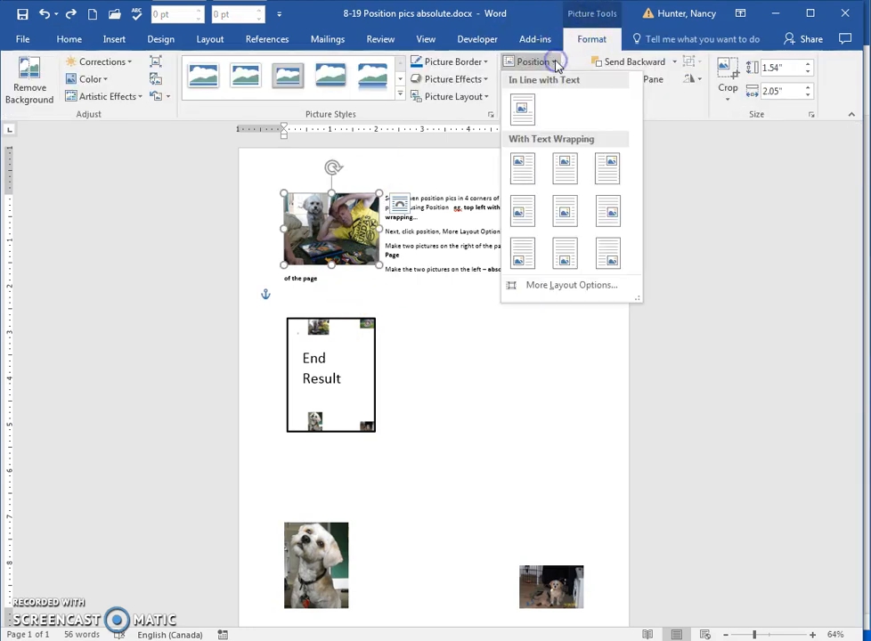
pyautogui.moveTo(521, 167)
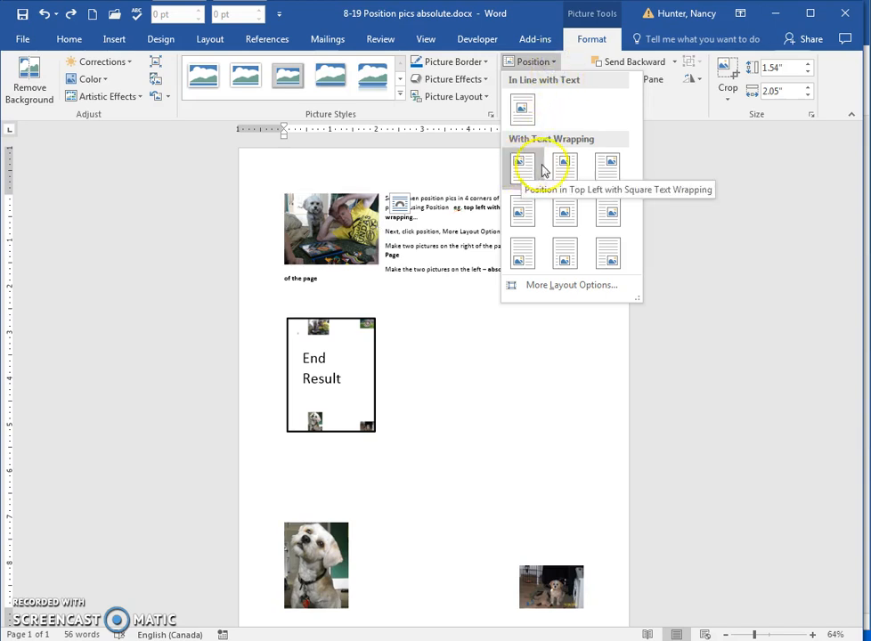
pyautogui.click(522, 166)
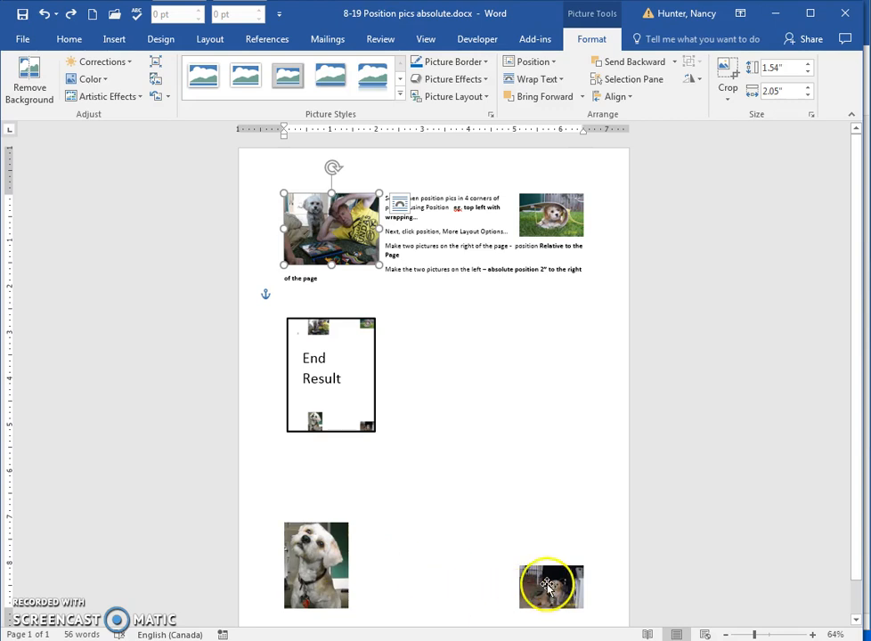
pyautogui.moveTo(441, 308)
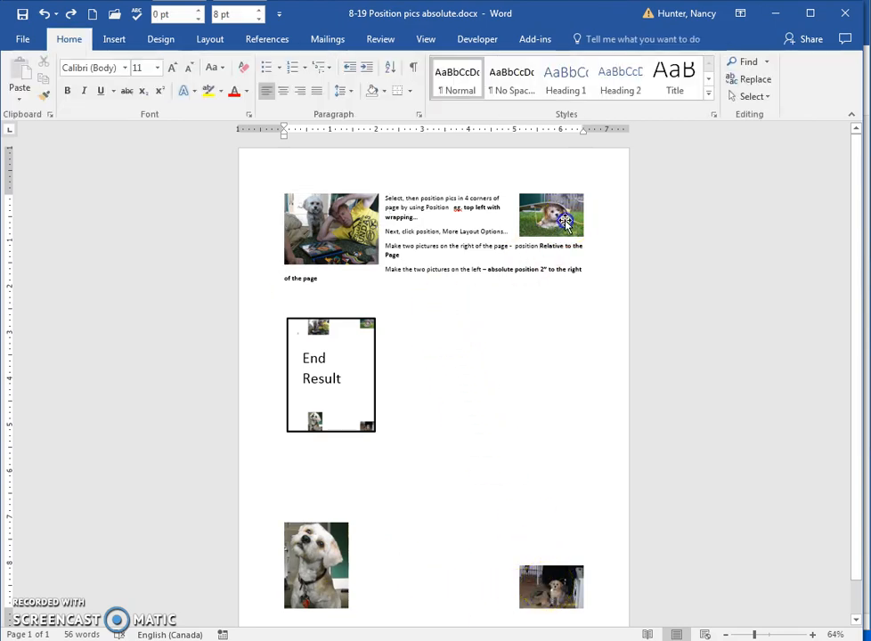
# Step: Select the puppy-in-tunnel picture and bring up its full Layout position settings
pyautogui.click(551, 214)
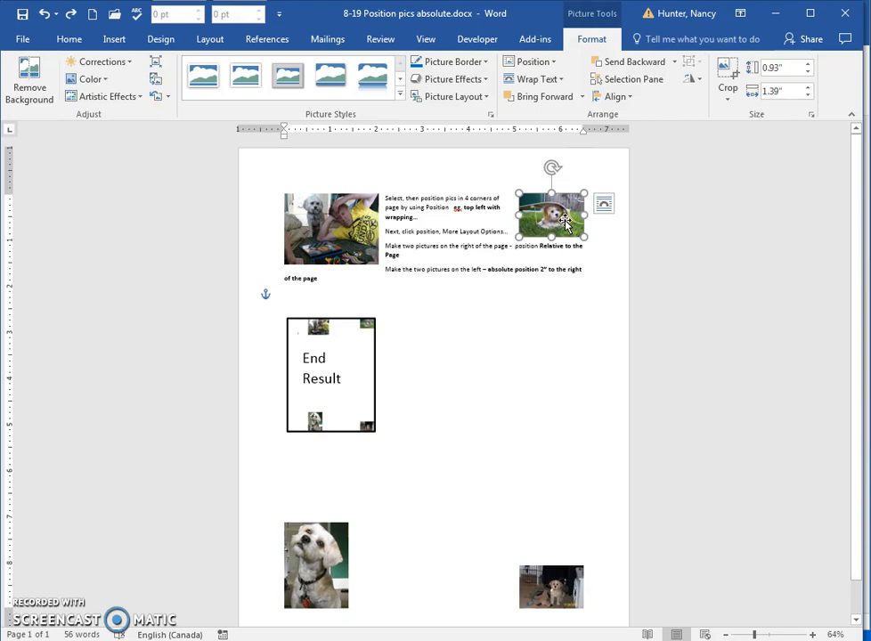
pyautogui.click(531, 62)
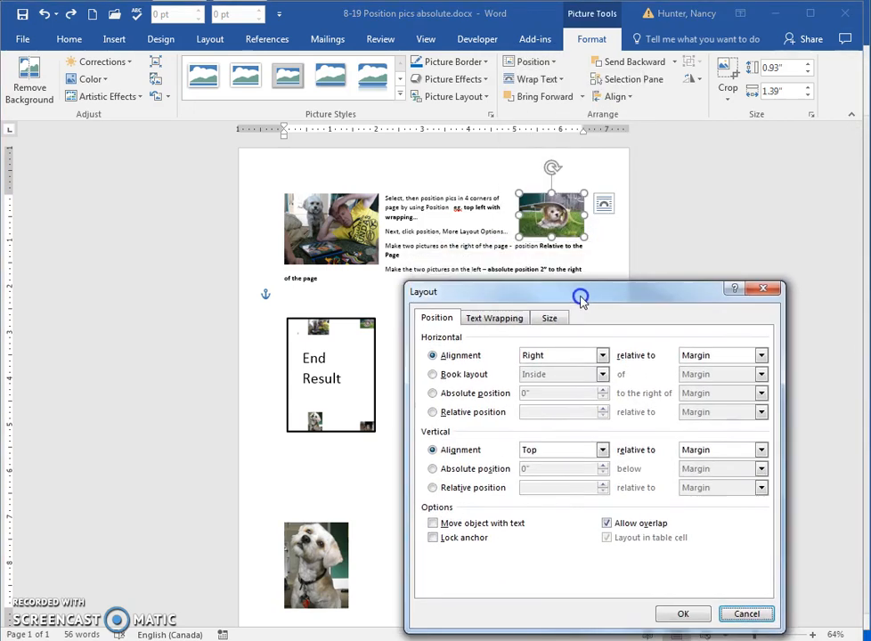
pyautogui.moveTo(579, 297)
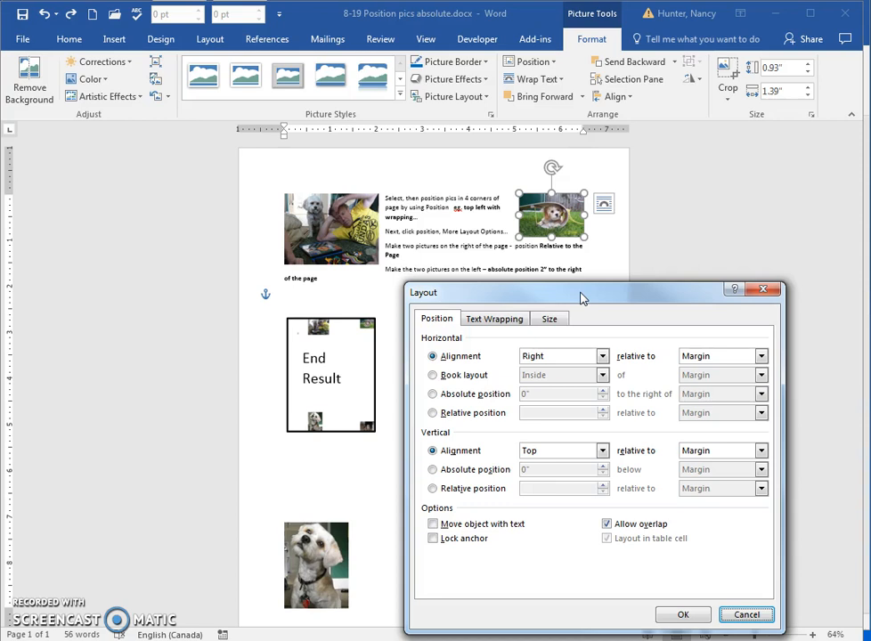
pyautogui.moveTo(578, 292); pyautogui.dragTo(553, 270)
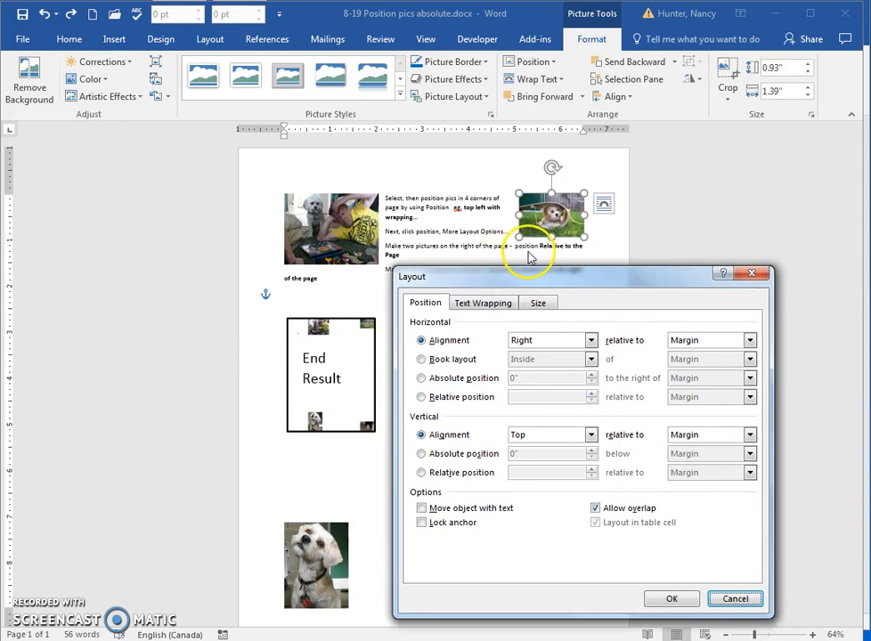
pyautogui.moveTo(531, 252)
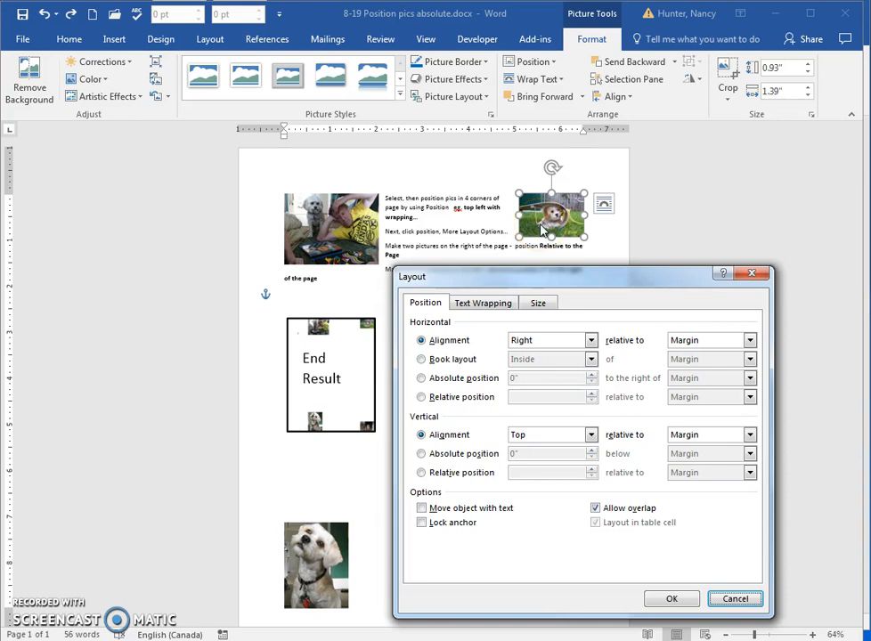
pyautogui.moveTo(586, 336)
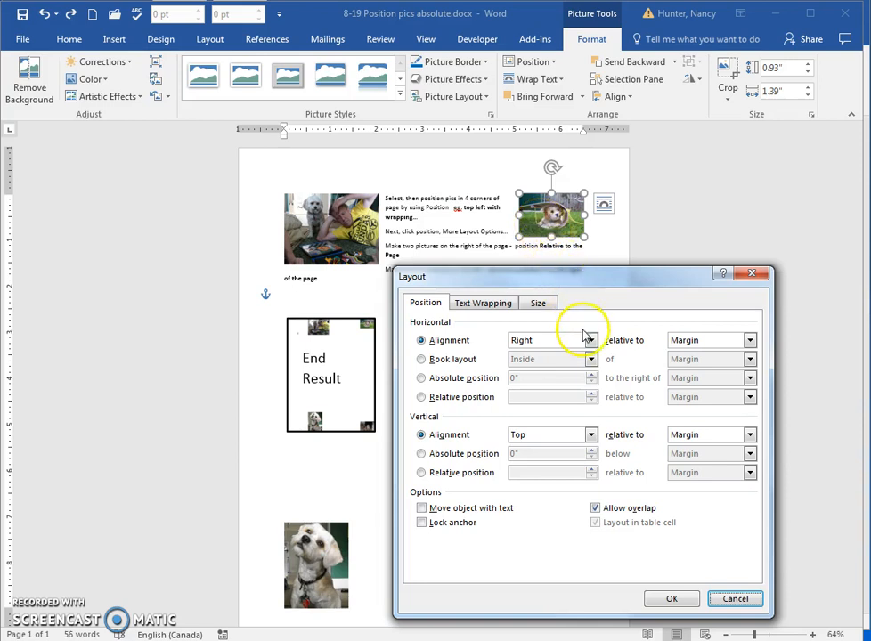
pyautogui.moveTo(643, 349)
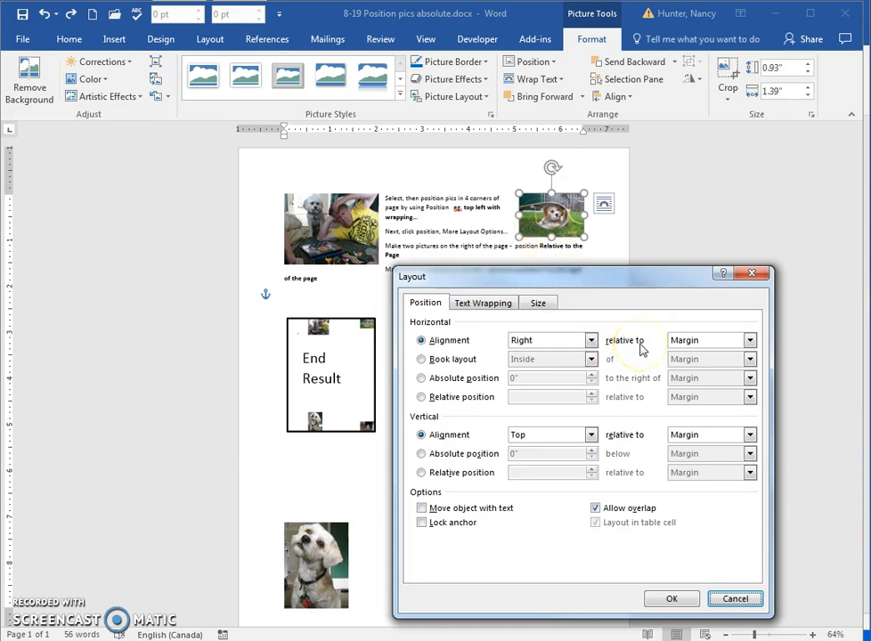
pyautogui.moveTo(500, 213)
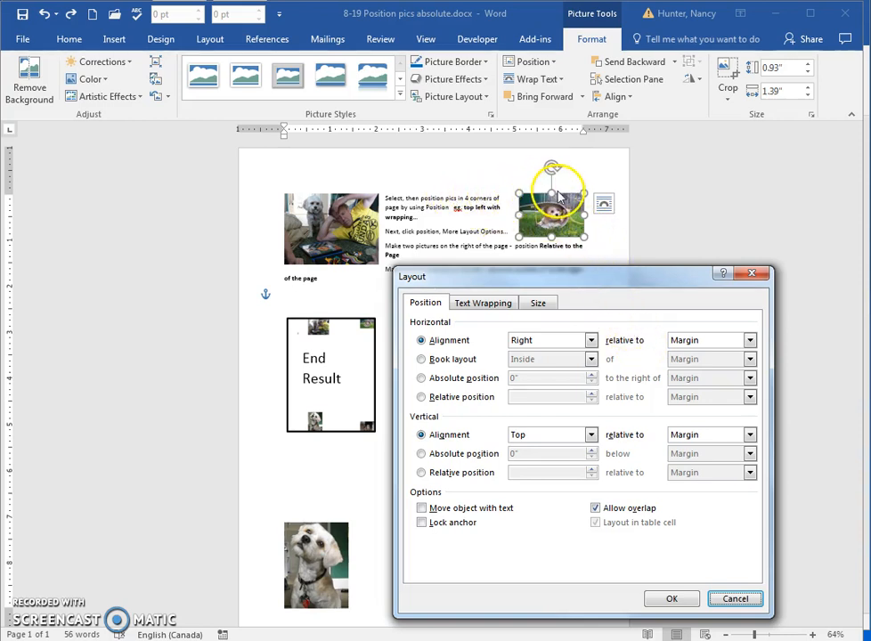
pyautogui.moveTo(587, 256)
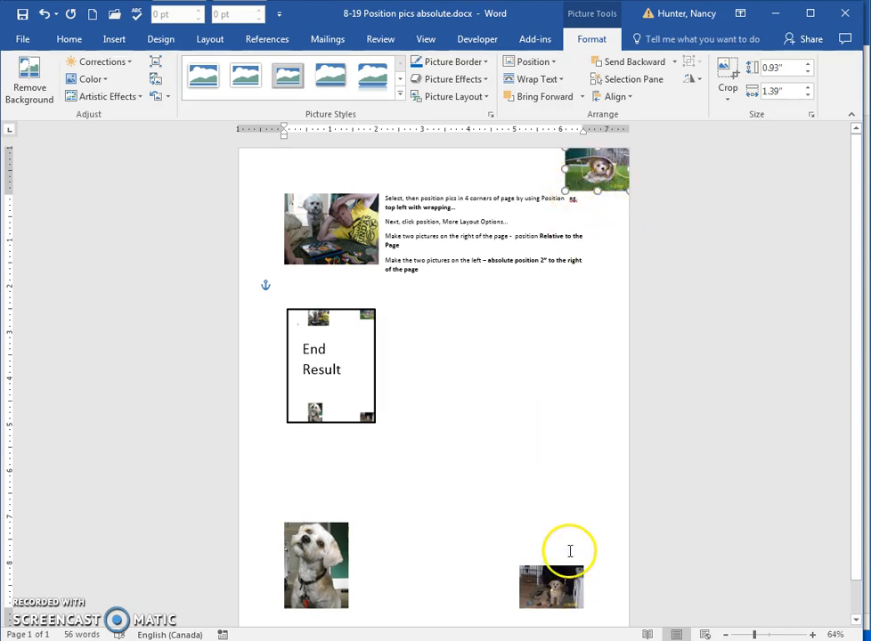
# Step: Set the dog-and-child photo's horizontal position to absolute 2" right of the Page
pyautogui.click(550, 586)
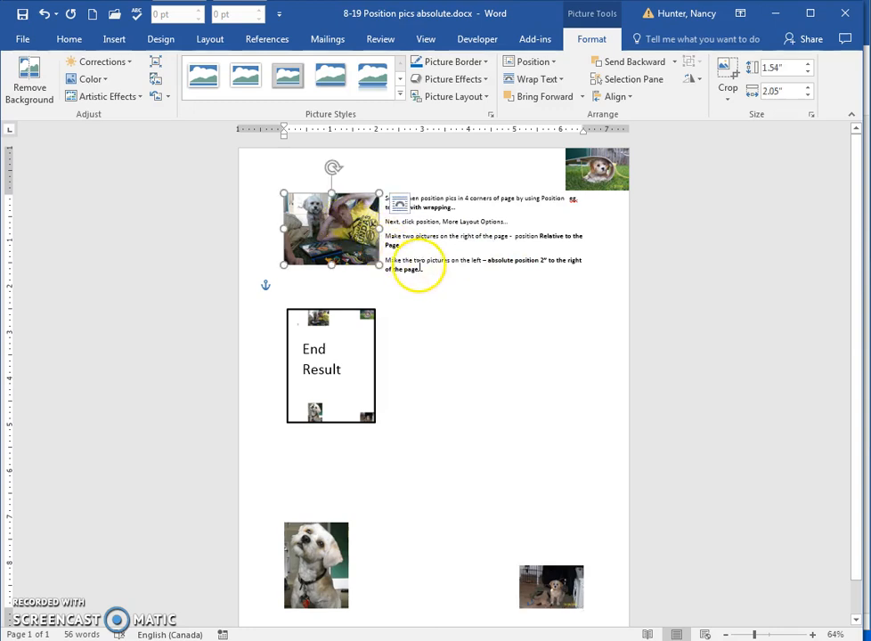
pyautogui.moveTo(633, 79)
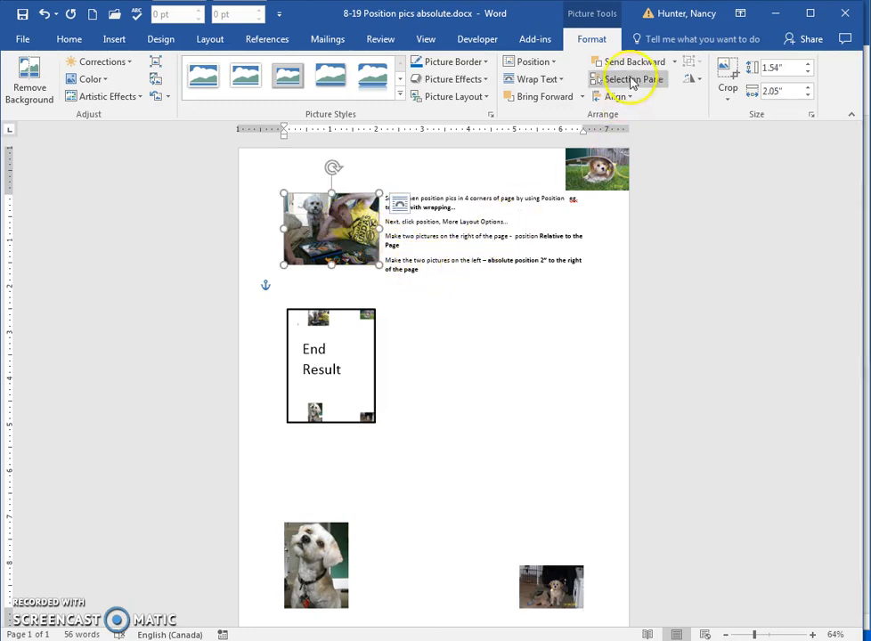
pyautogui.click(530, 62)
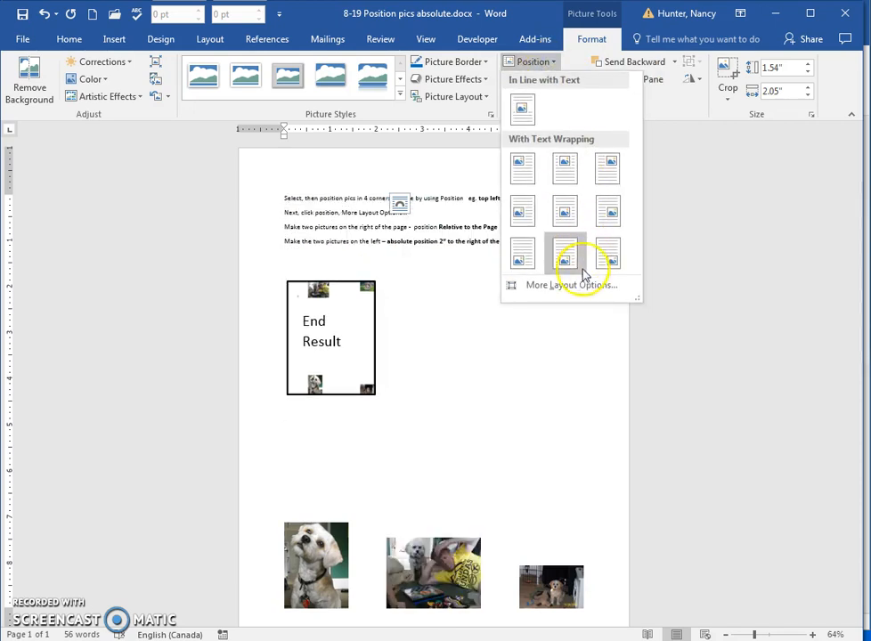
pyautogui.click(571, 284)
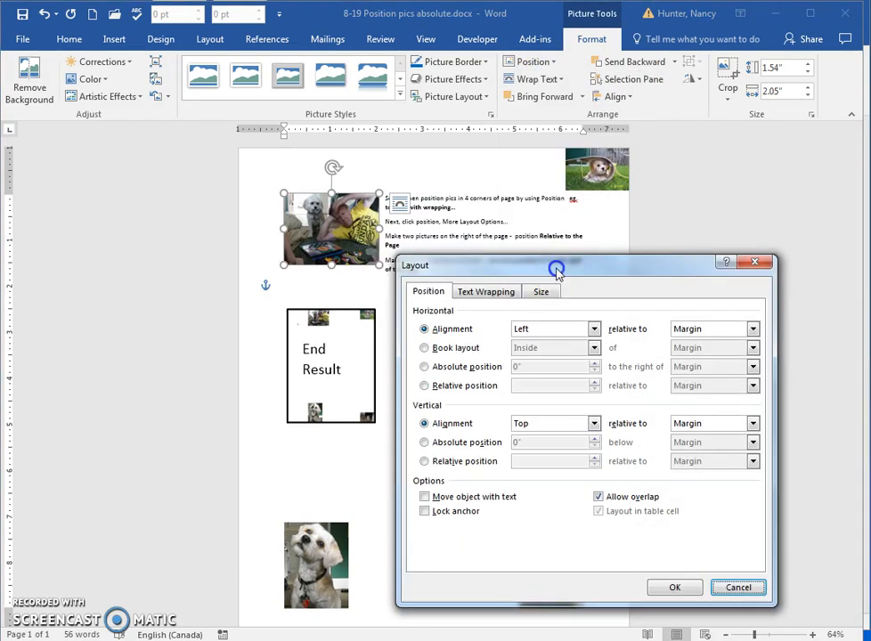
pyautogui.moveTo(556, 264); pyautogui.dragTo(584, 283)
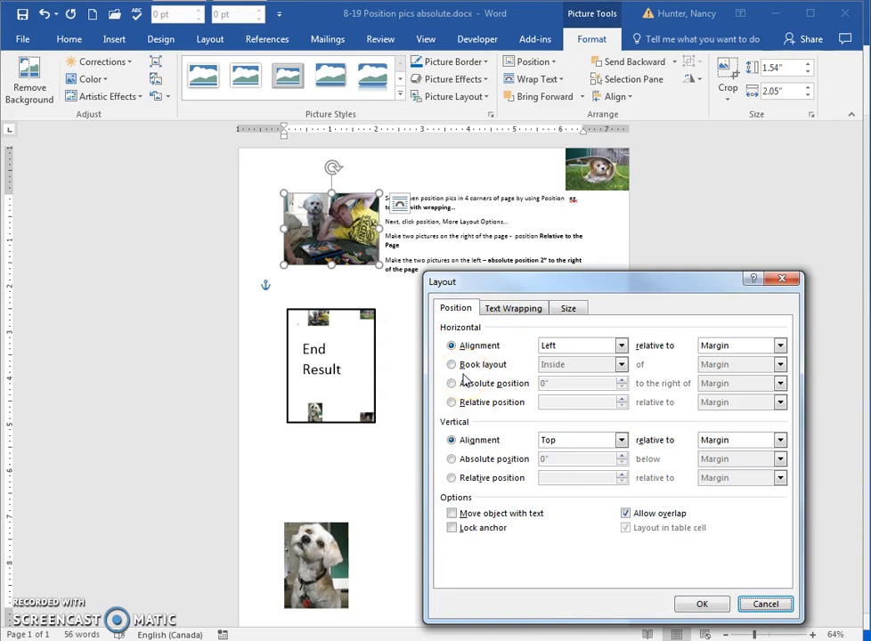
pyautogui.click(451, 383)
pyautogui.write('2')
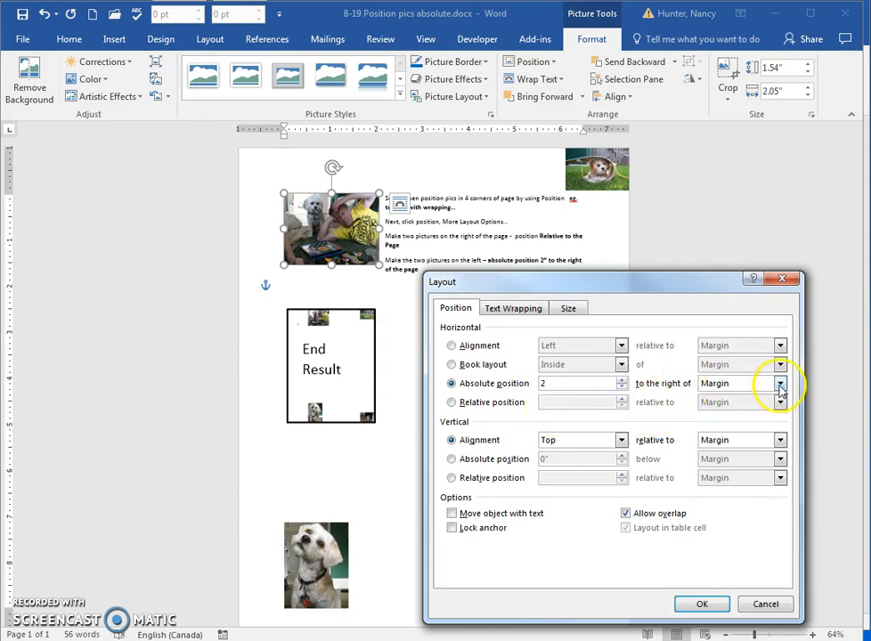
pyautogui.click(780, 383)
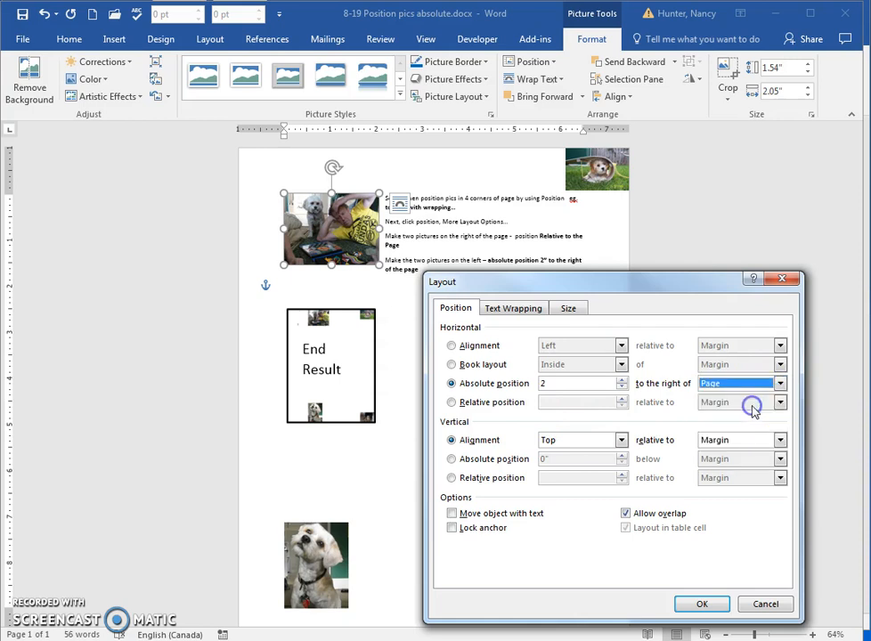
pyautogui.click(700, 602)
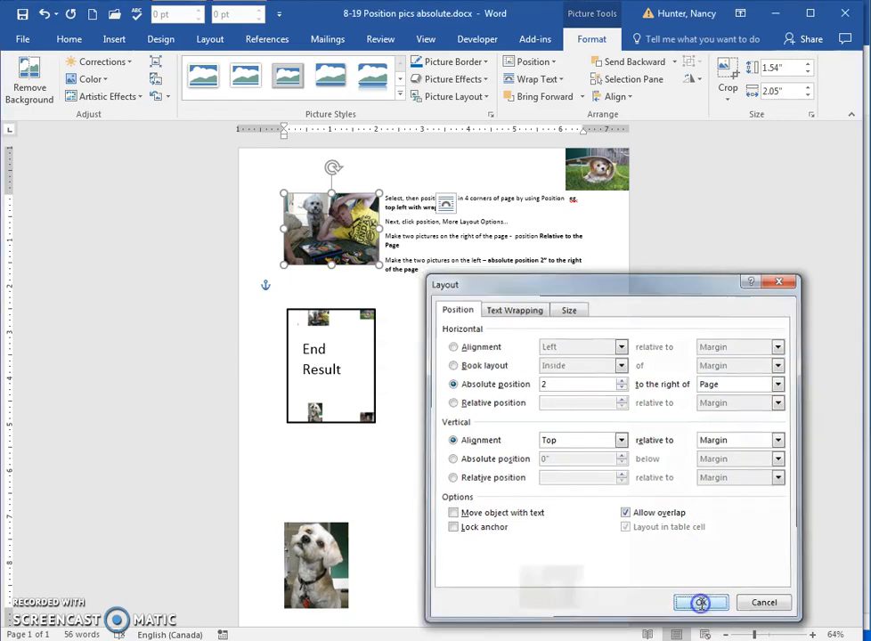
pyautogui.click(701, 602)
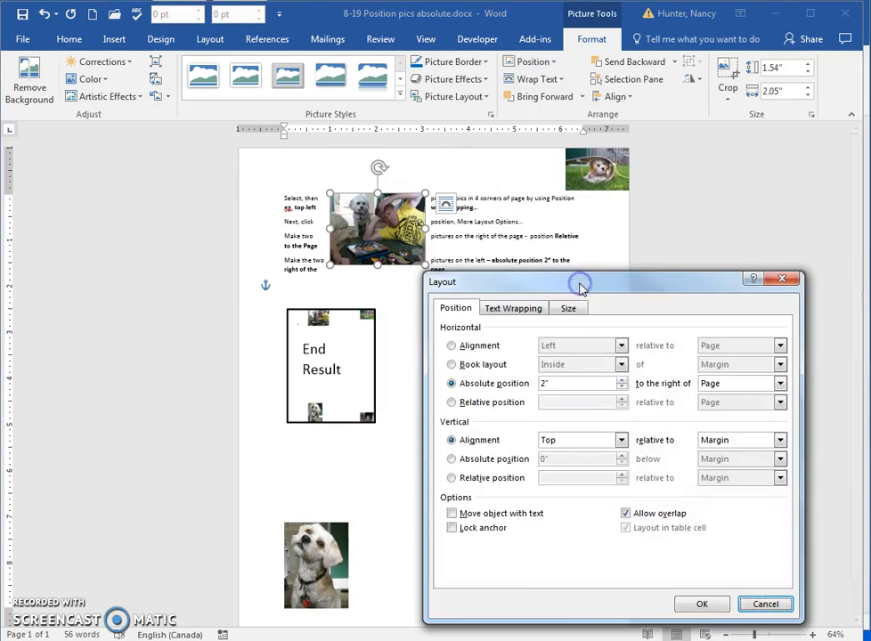
pyautogui.moveTo(462, 430)
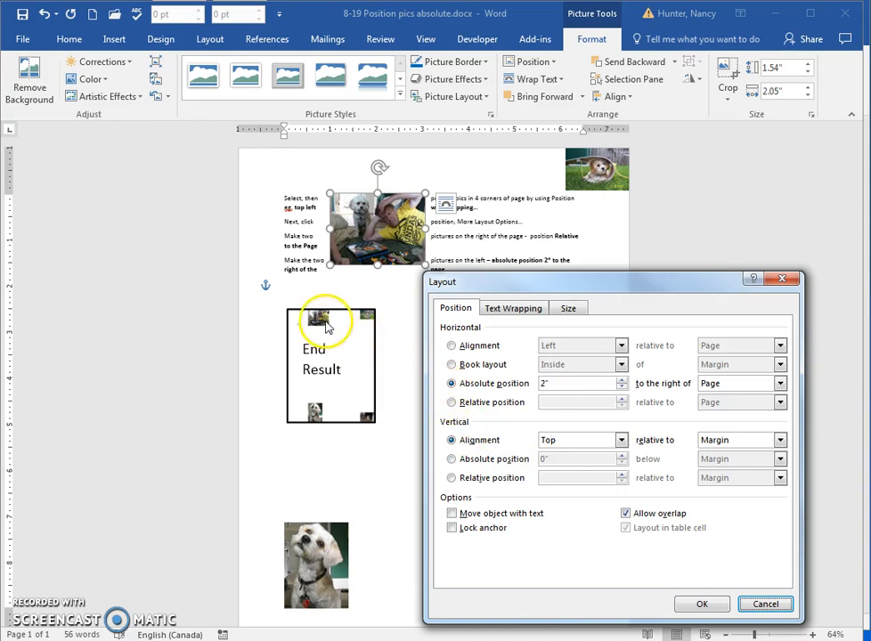
pyautogui.moveTo(757, 441)
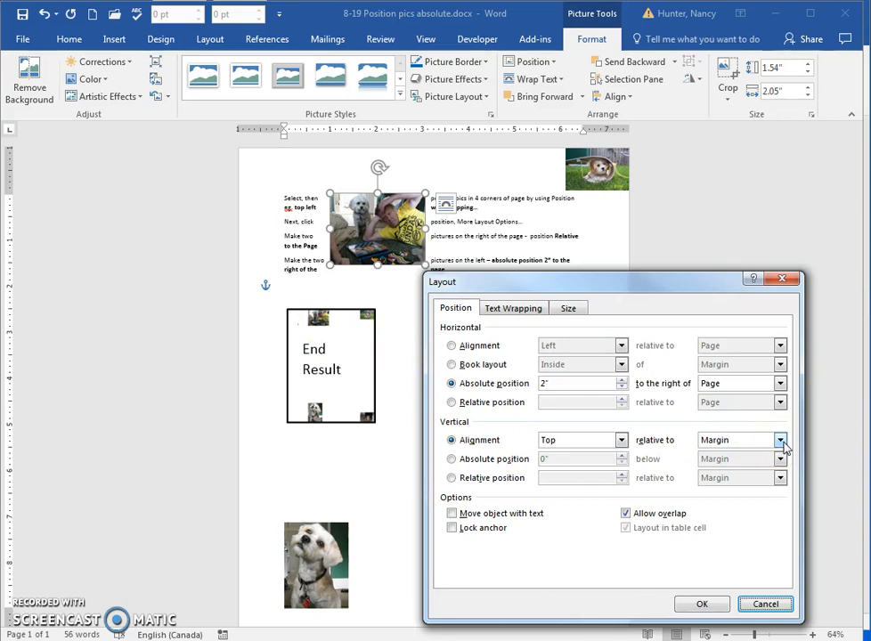
# Step: Align the photo vertically to the Top relative to the Page and apply
pyautogui.click(779, 439)
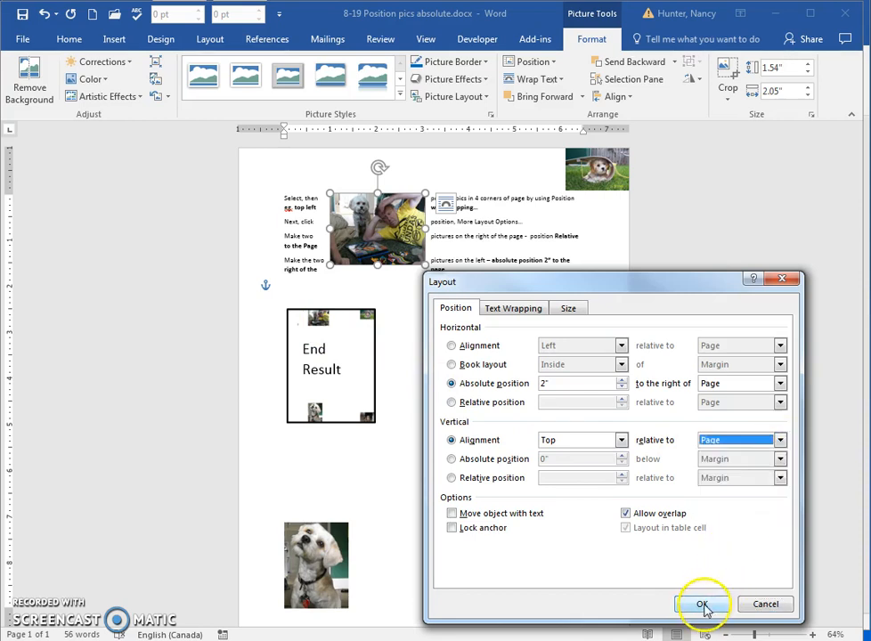
pyautogui.click(702, 604)
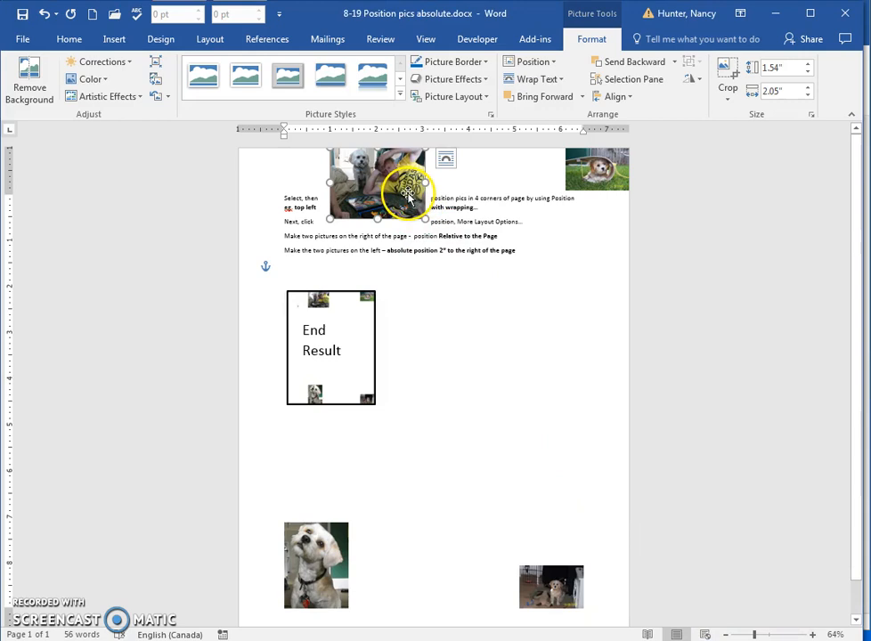
# Step: Set the white dog picture's horizontal position to absolute 2" right of the Page
pyautogui.click(316, 565)
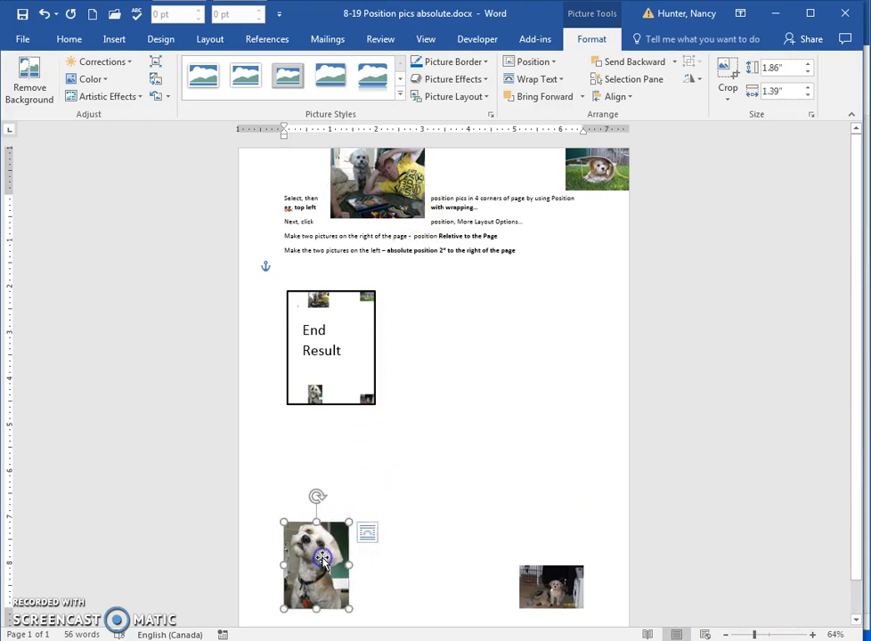
pyautogui.click(530, 62)
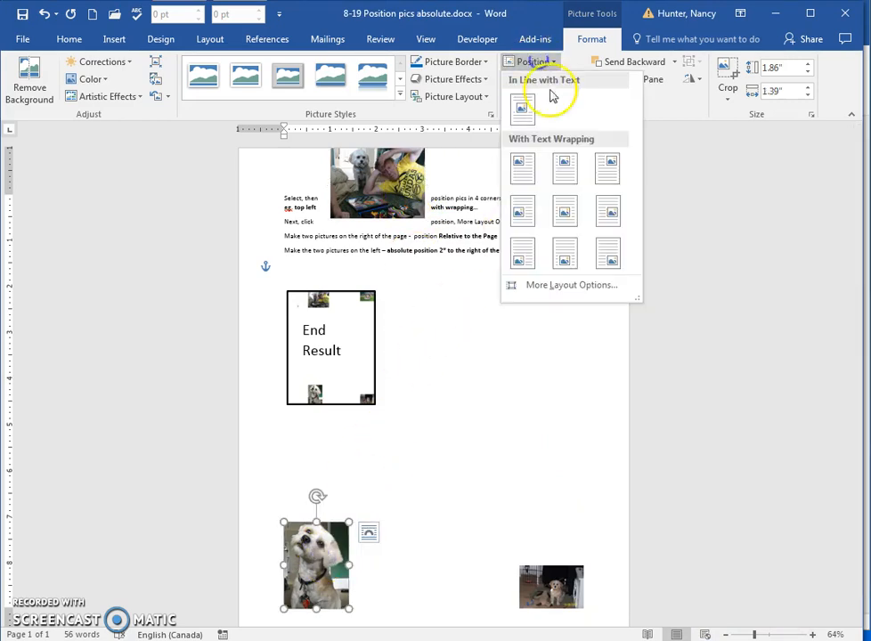
pyautogui.click(570, 284)
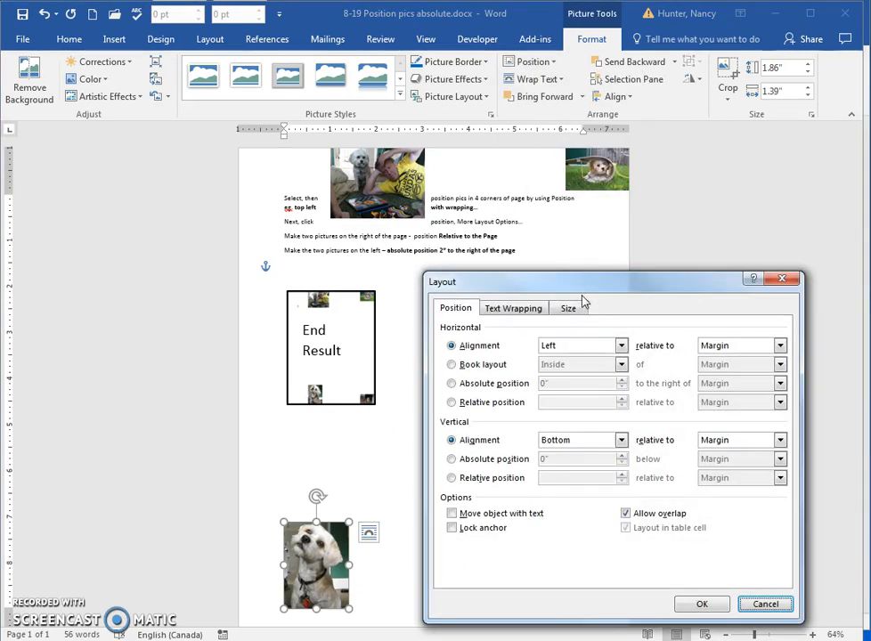
pyautogui.moveTo(523, 365)
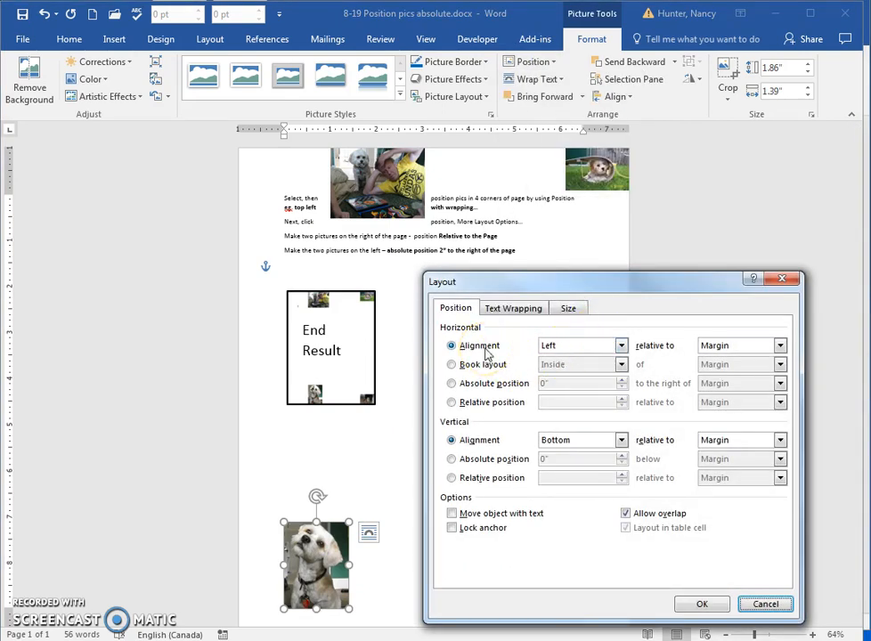
pyautogui.click(451, 383)
pyautogui.write('2')
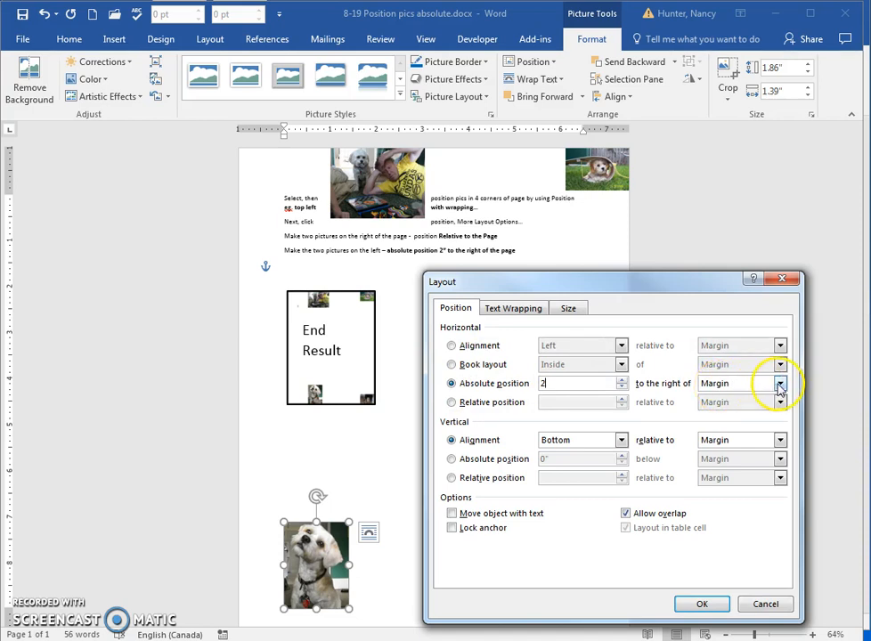
pyautogui.click(780, 383)
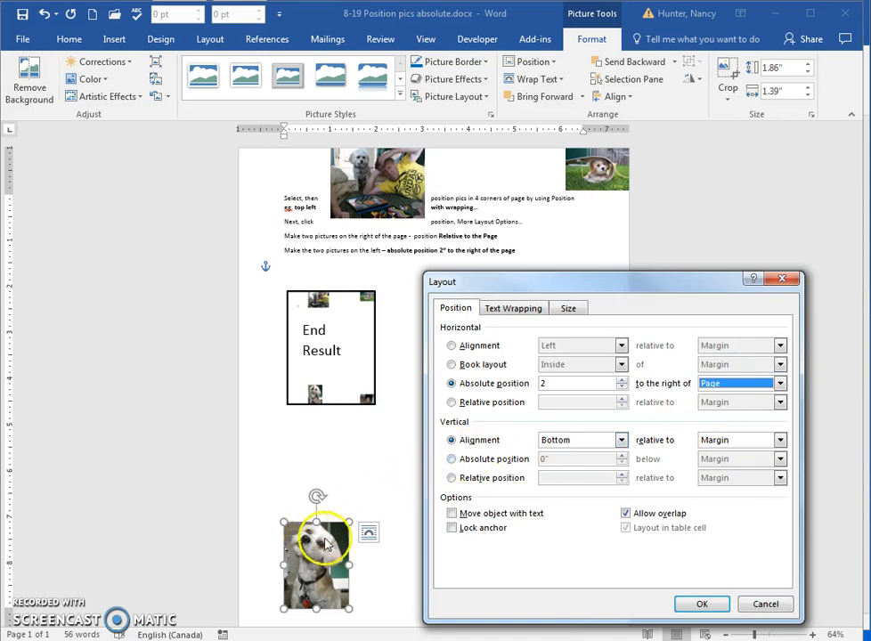
pyautogui.moveTo(702, 603)
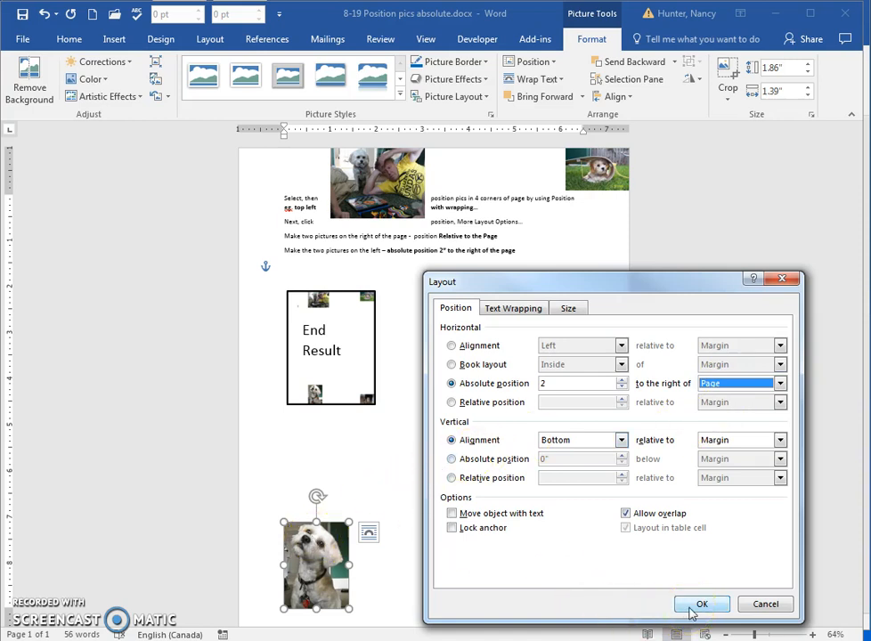
pyautogui.click(701, 603)
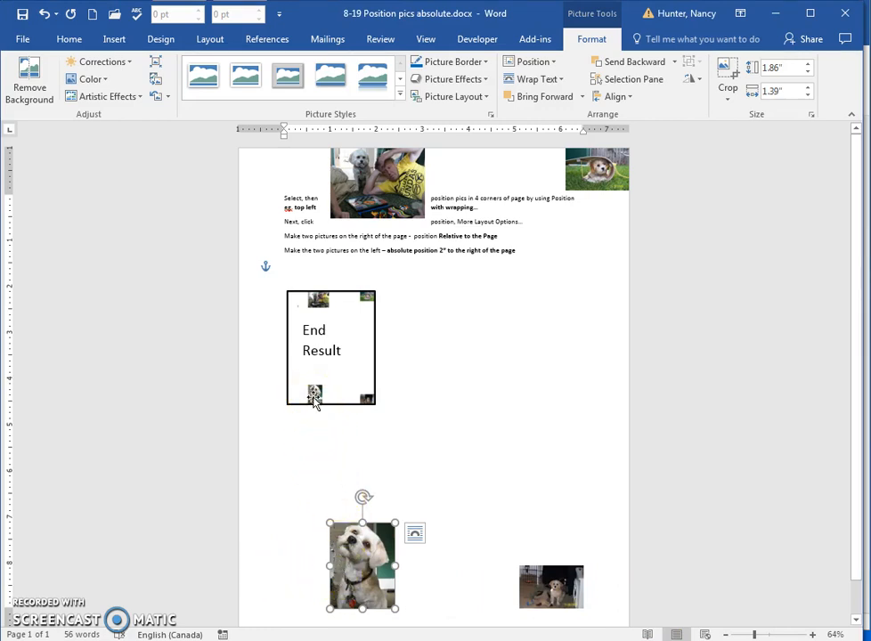
# Step: Align the white dog picture to the Bottom relative to the Page instead of the margin
pyautogui.click(528, 61)
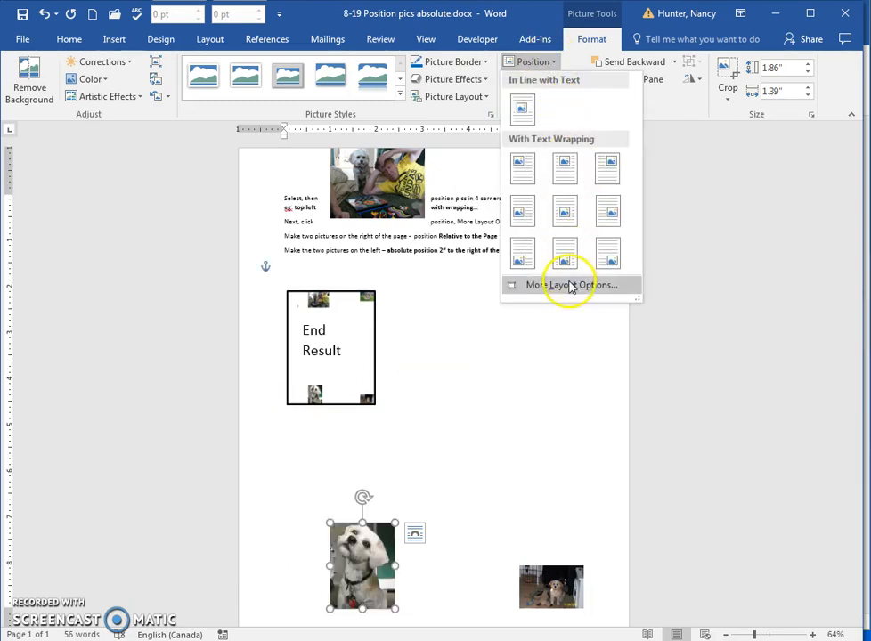
pyautogui.click(571, 285)
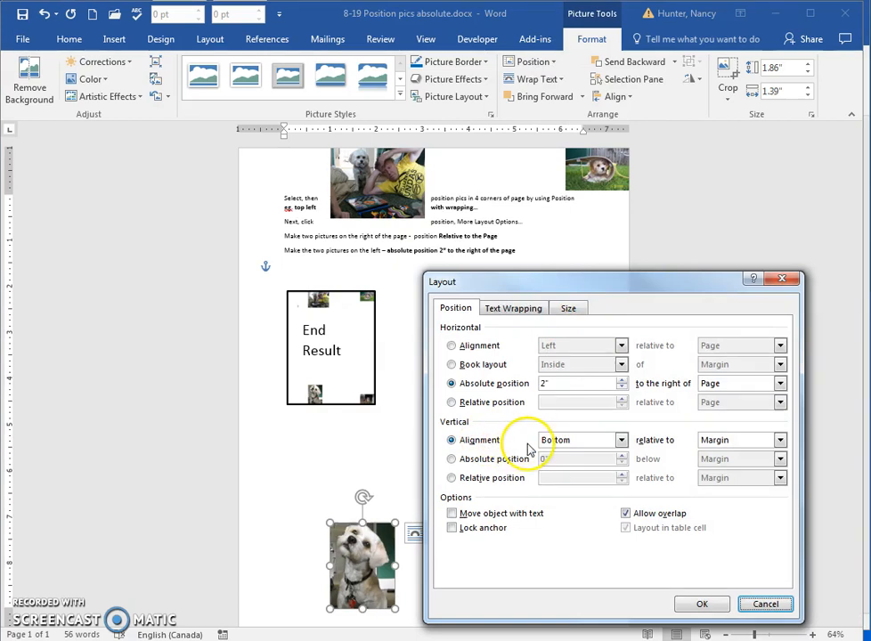
pyautogui.click(777, 439)
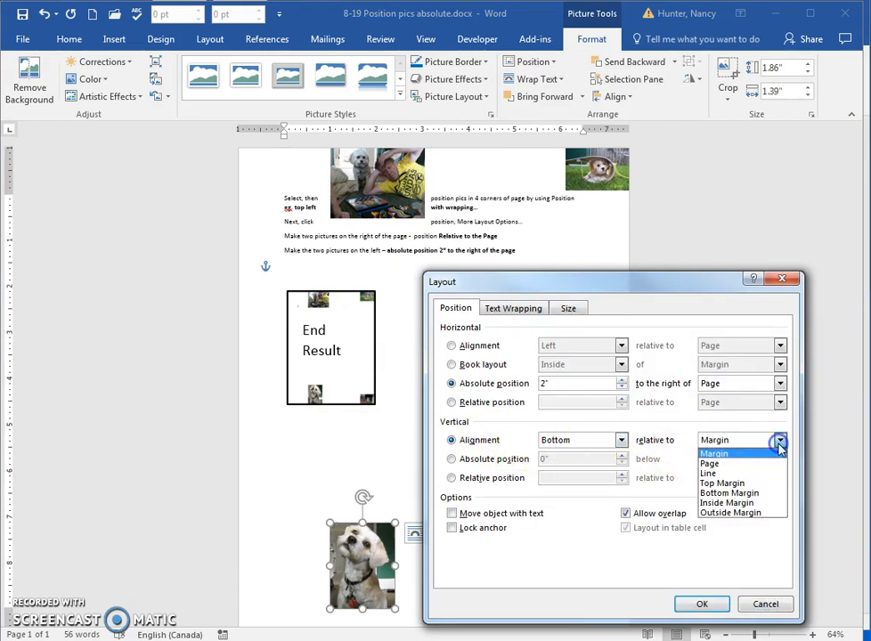
pyautogui.click(714, 452)
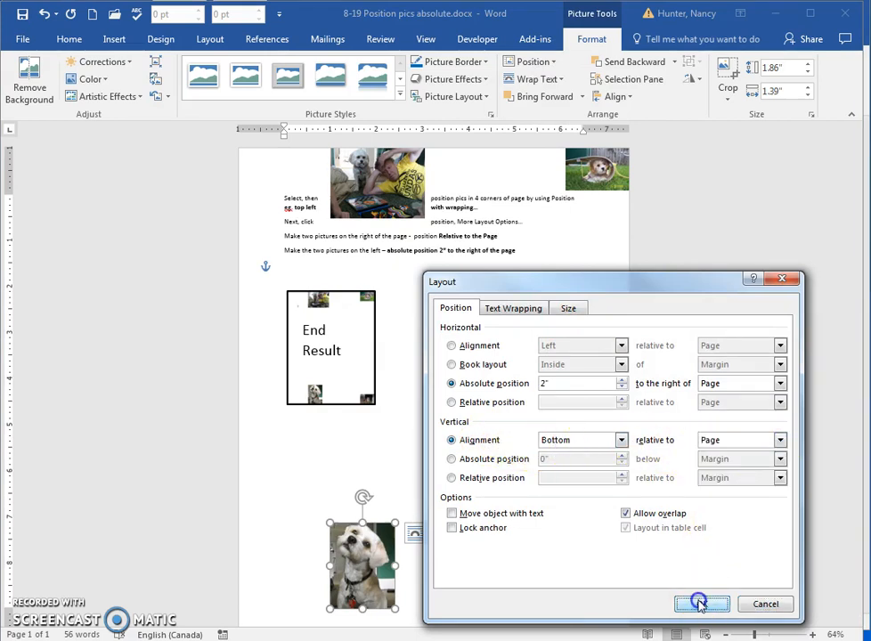
pyautogui.click(702, 603)
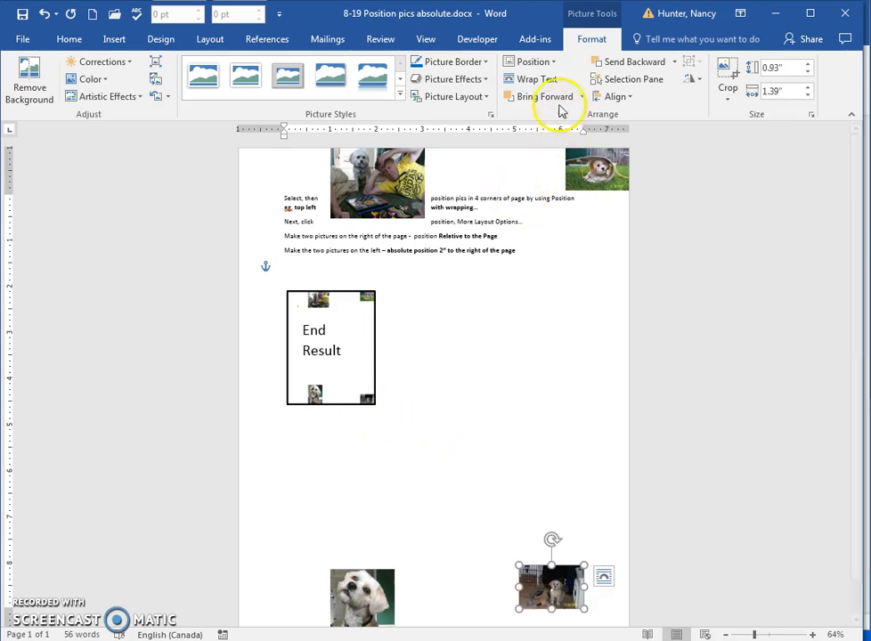
# Step: Set the dark dog picture's Right and Bottom alignment relative to the Page and apply
pyautogui.click(528, 62)
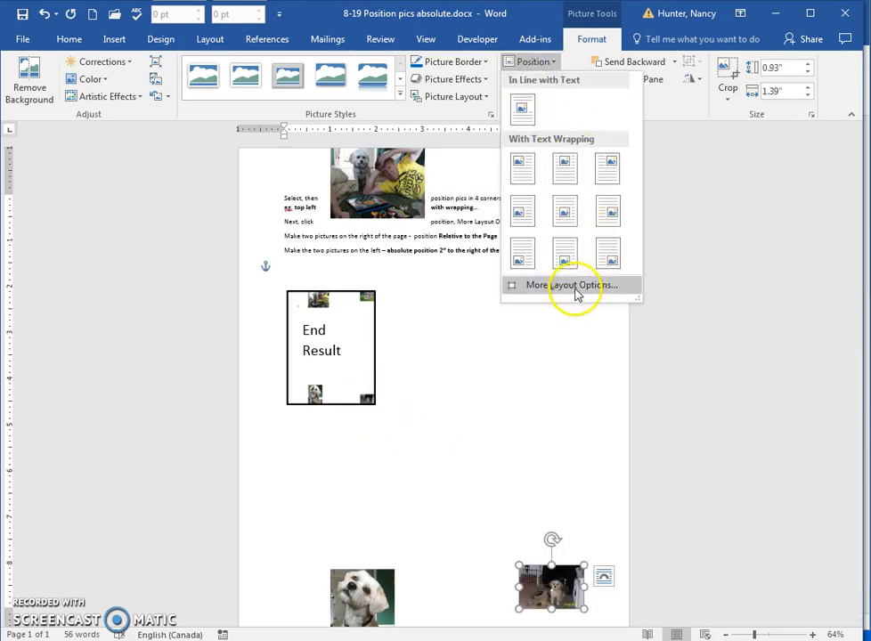
pyautogui.click(573, 284)
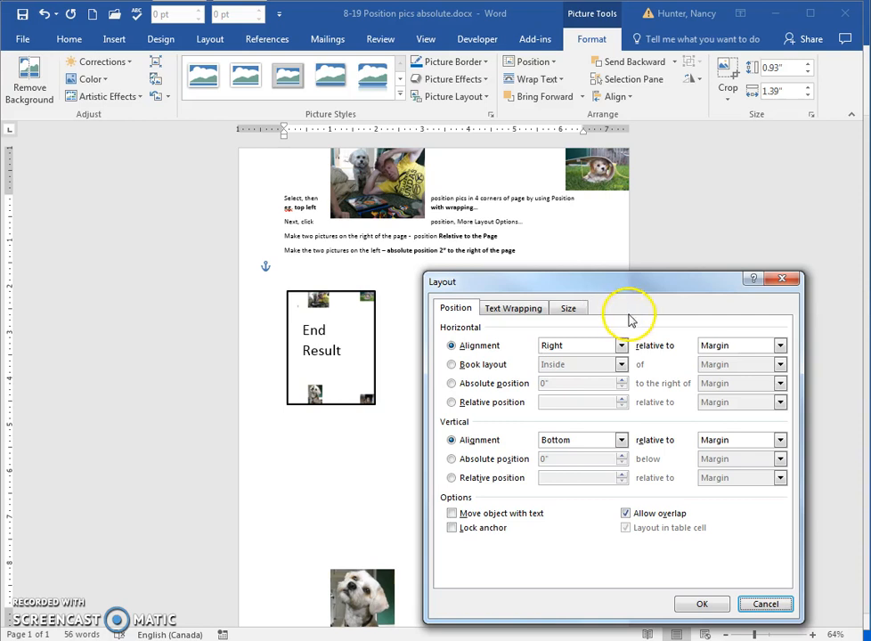
pyautogui.moveTo(748, 354)
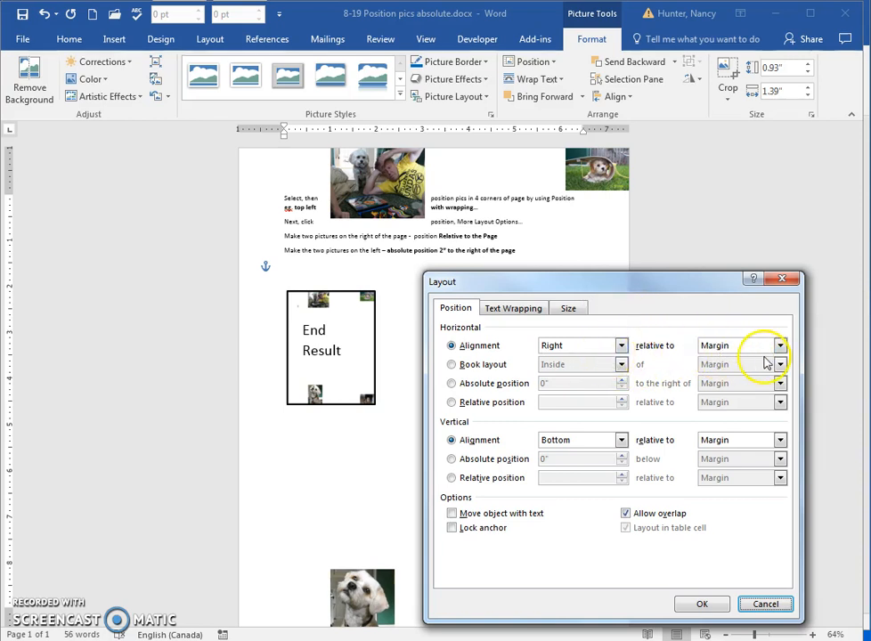
pyautogui.click(779, 345)
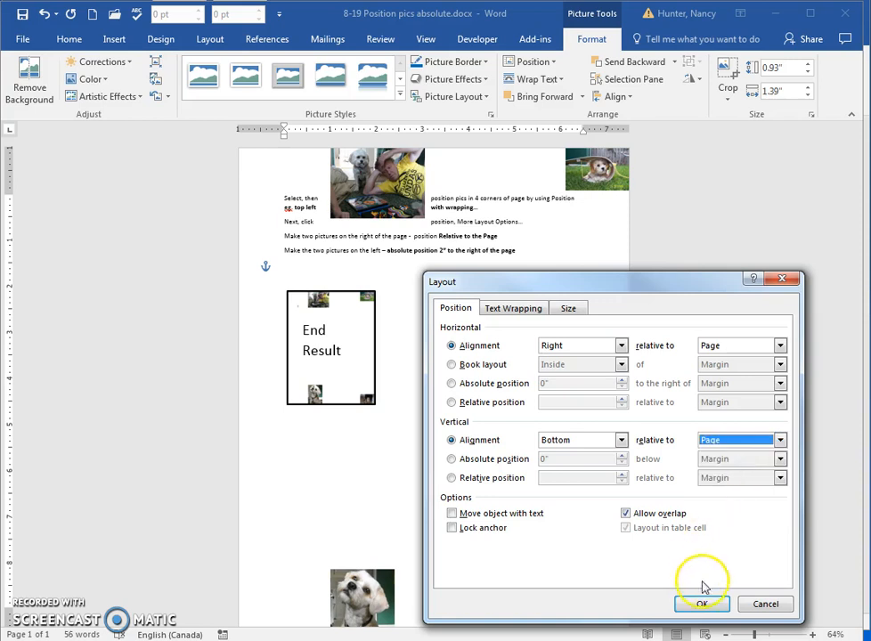
pyautogui.click(701, 603)
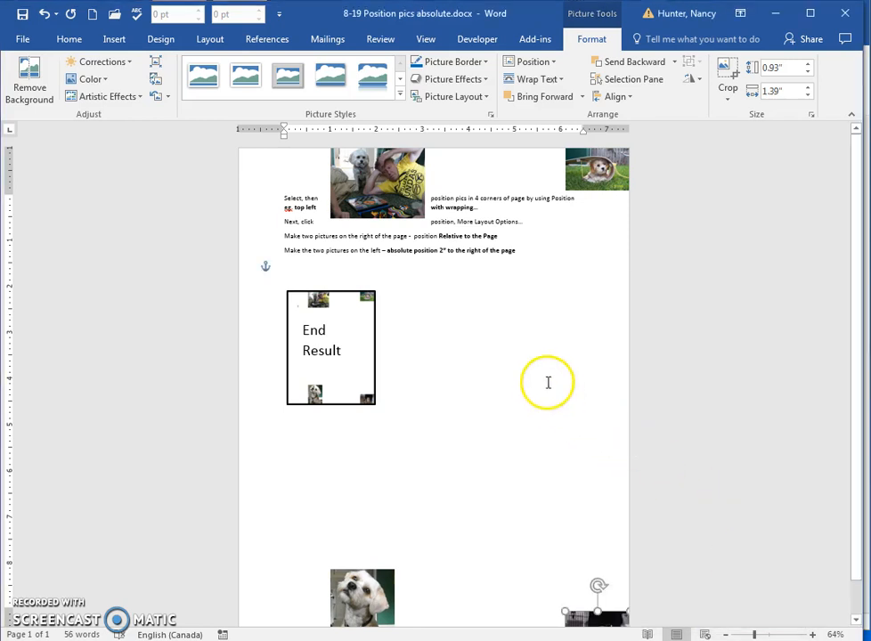